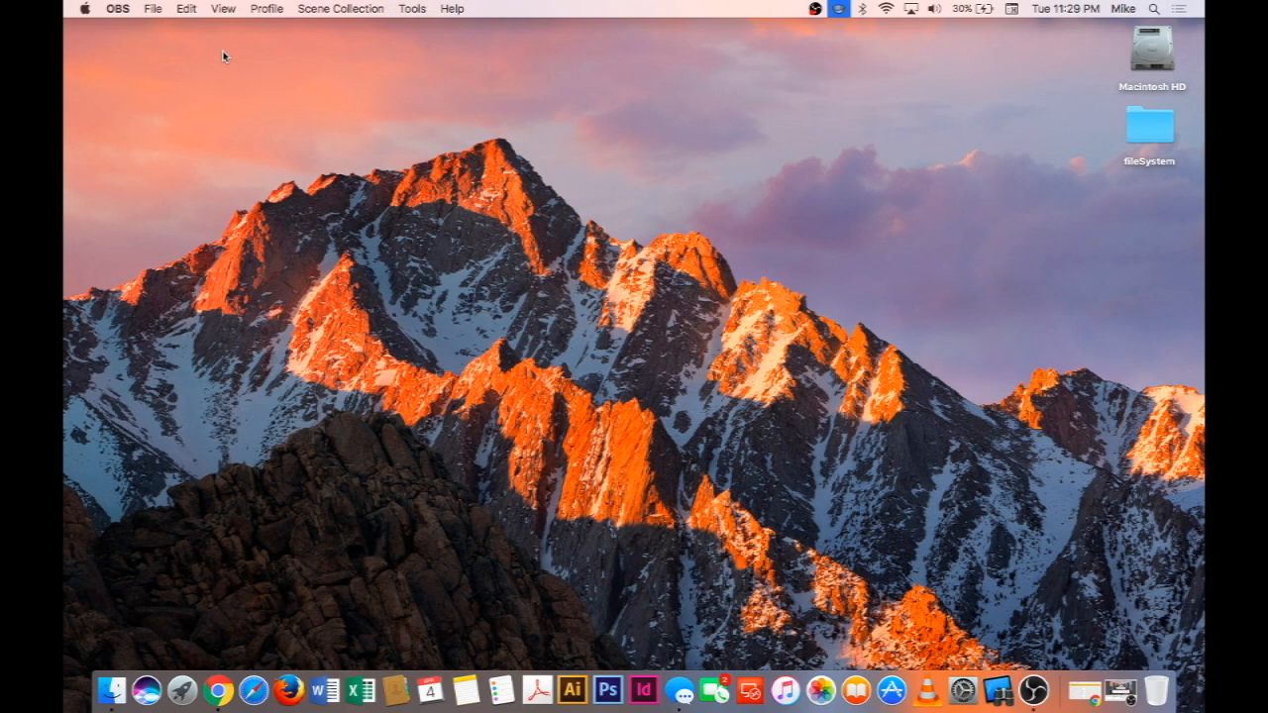
mouse_move(731, 300)
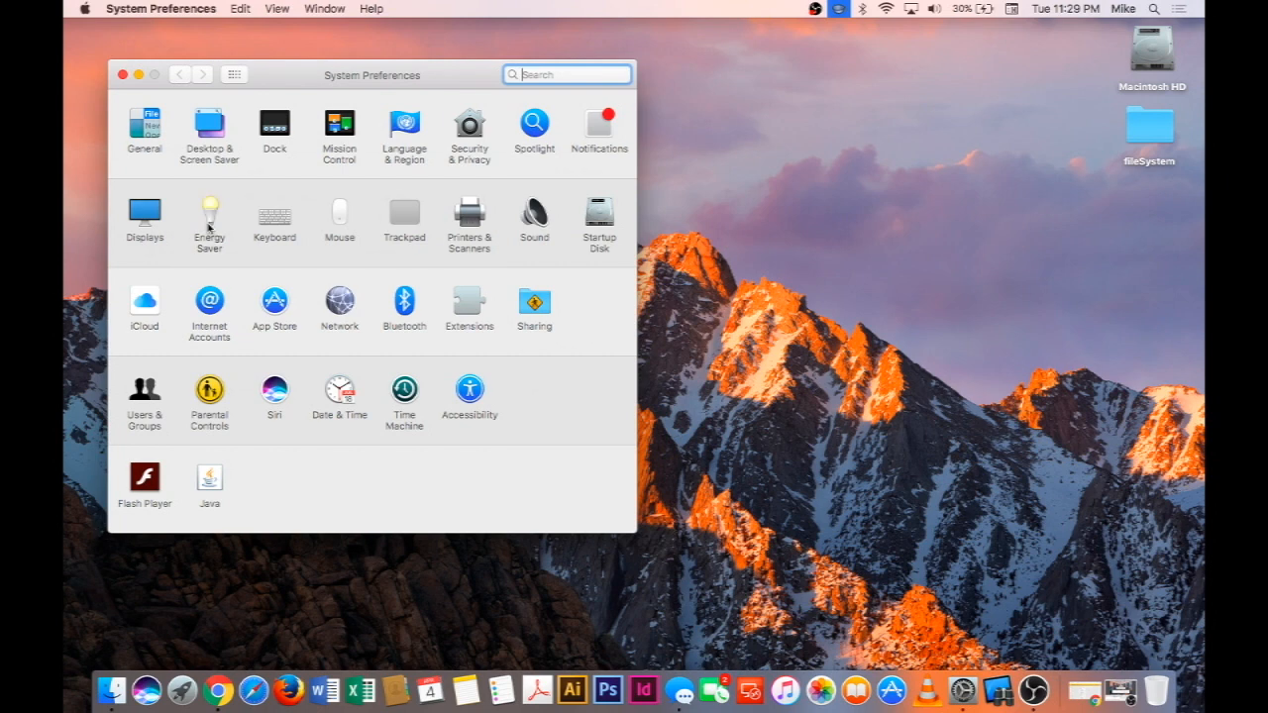
- Open the Energy Saver pane to view the Power Adapter display-sleep setting of about 10 minutes
click(209, 213)
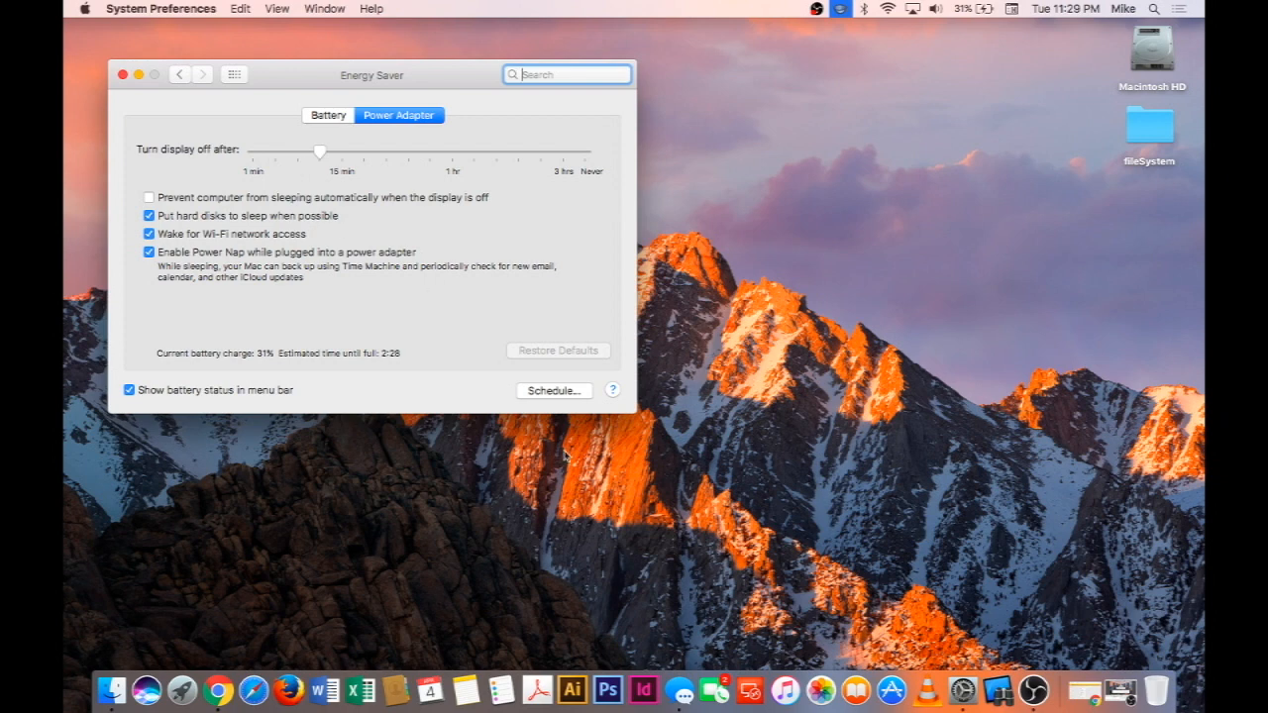
mouse_move(177, 137)
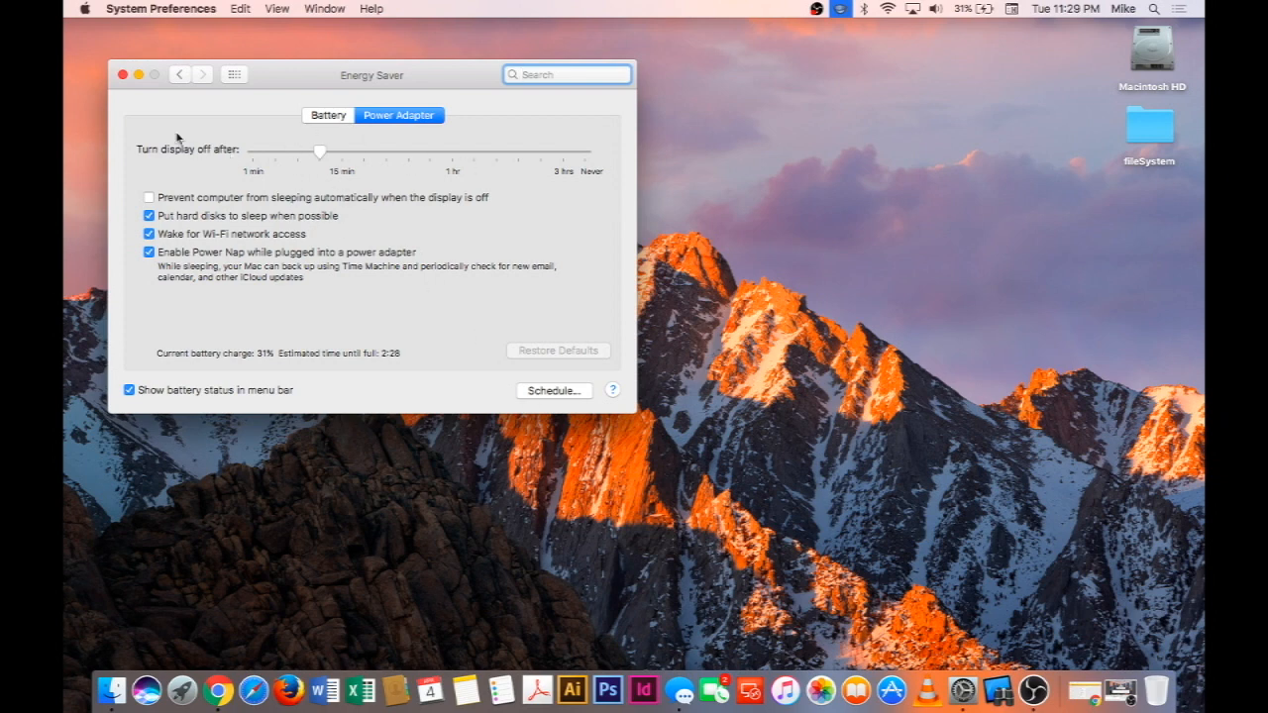
mouse_move(124, 75)
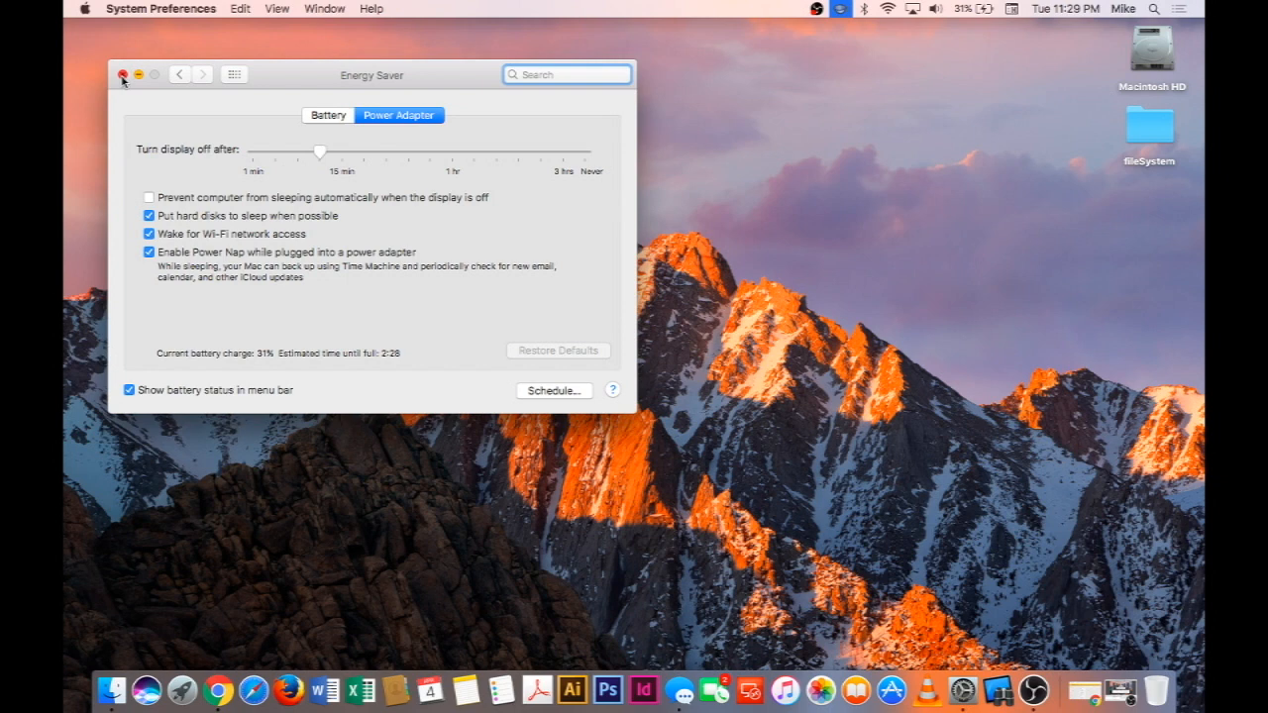
- Close System Preferences and launch Caffeine from Finder's Applications folder
click(123, 75)
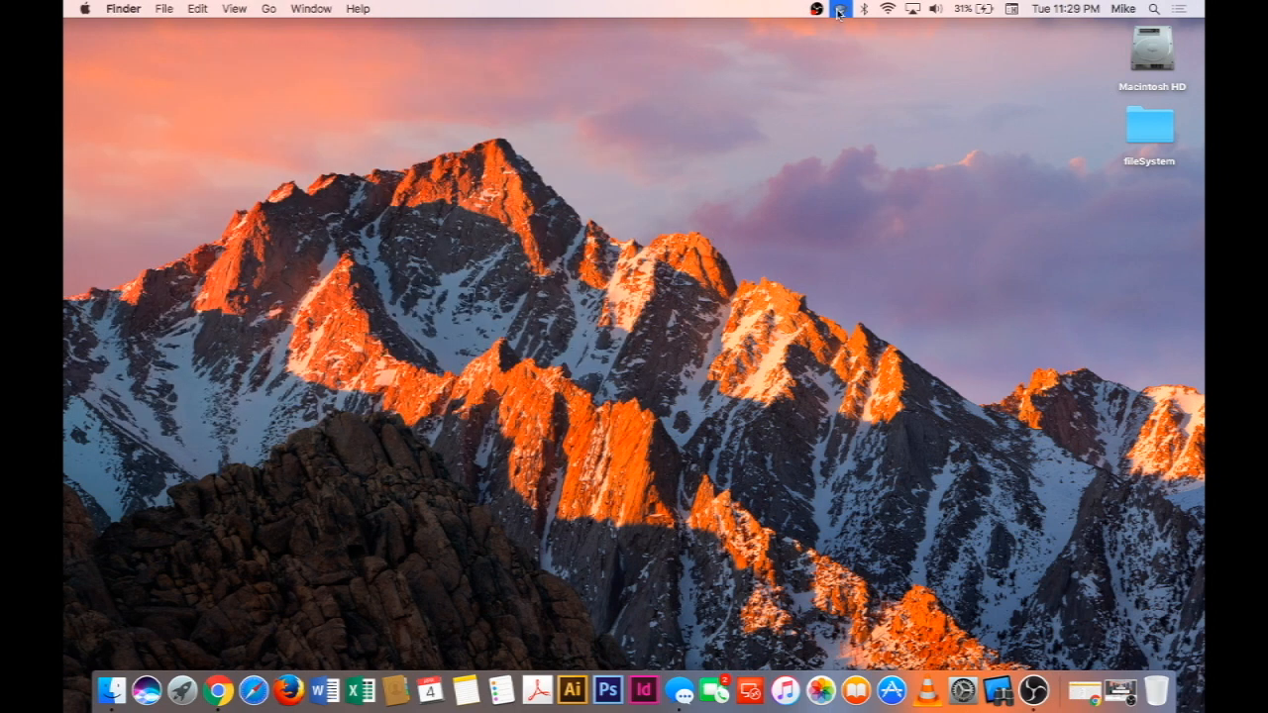
click(268, 9)
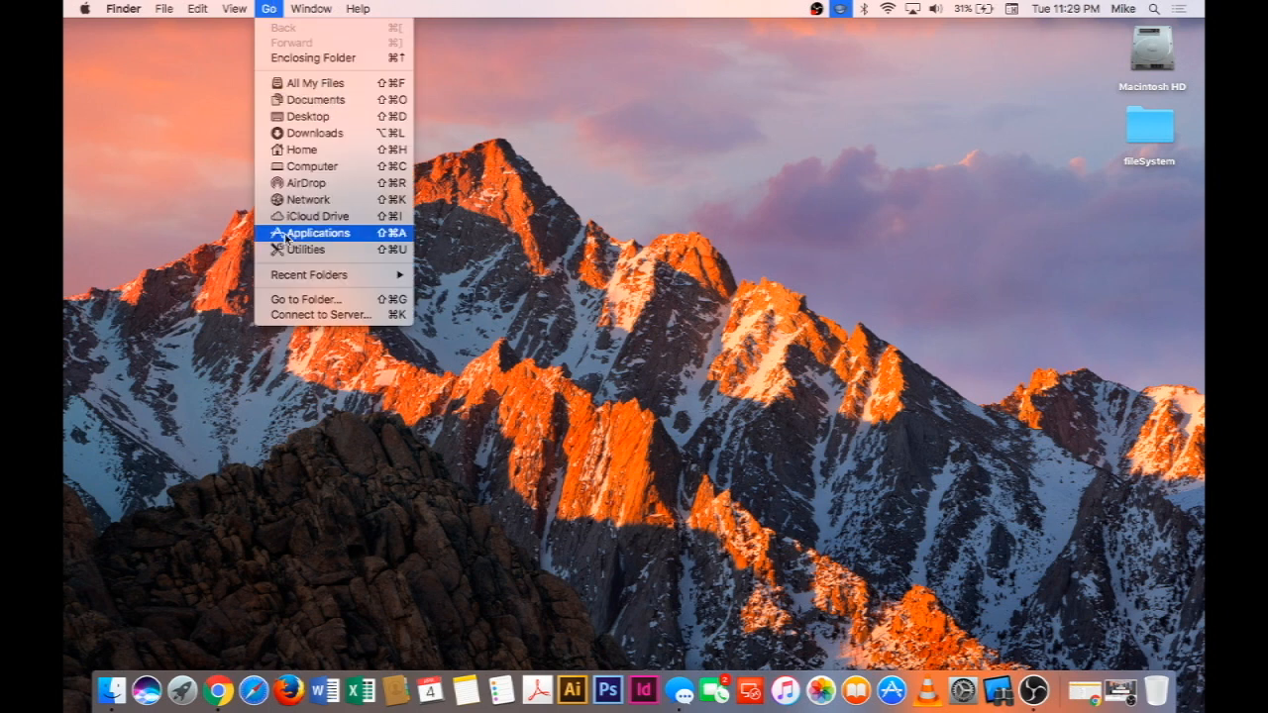
click(317, 233)
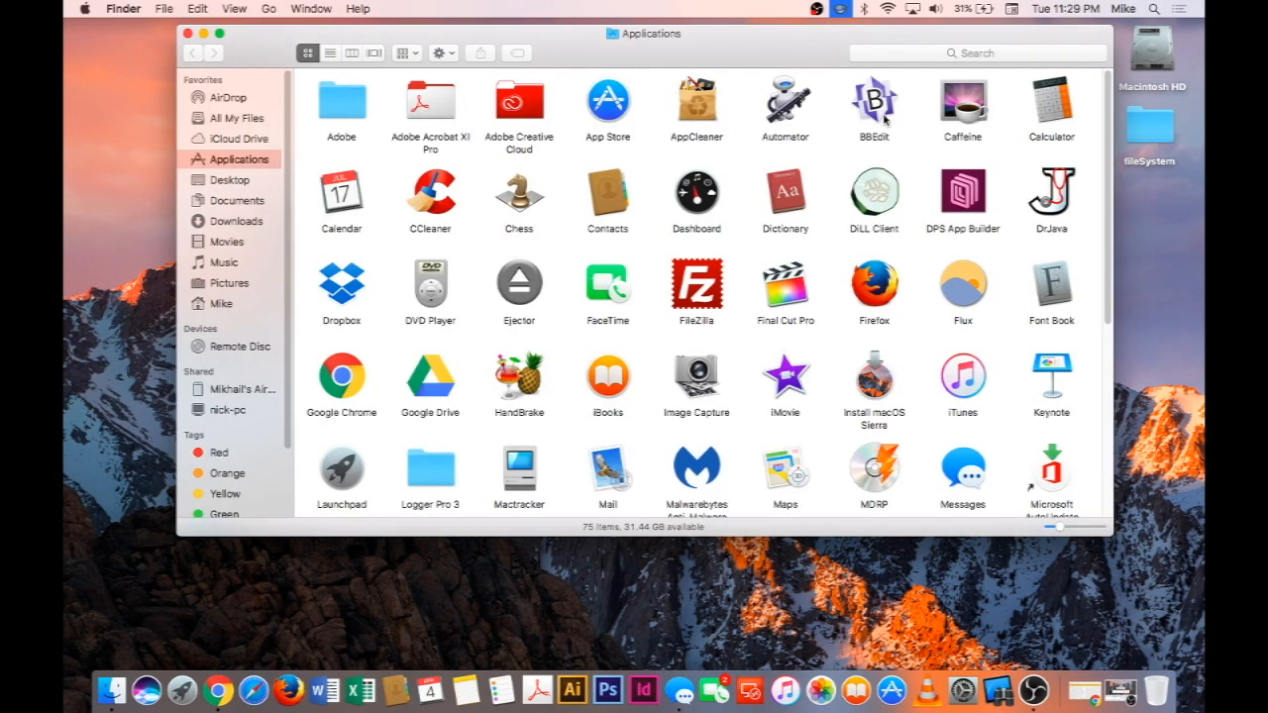
click(962, 99)
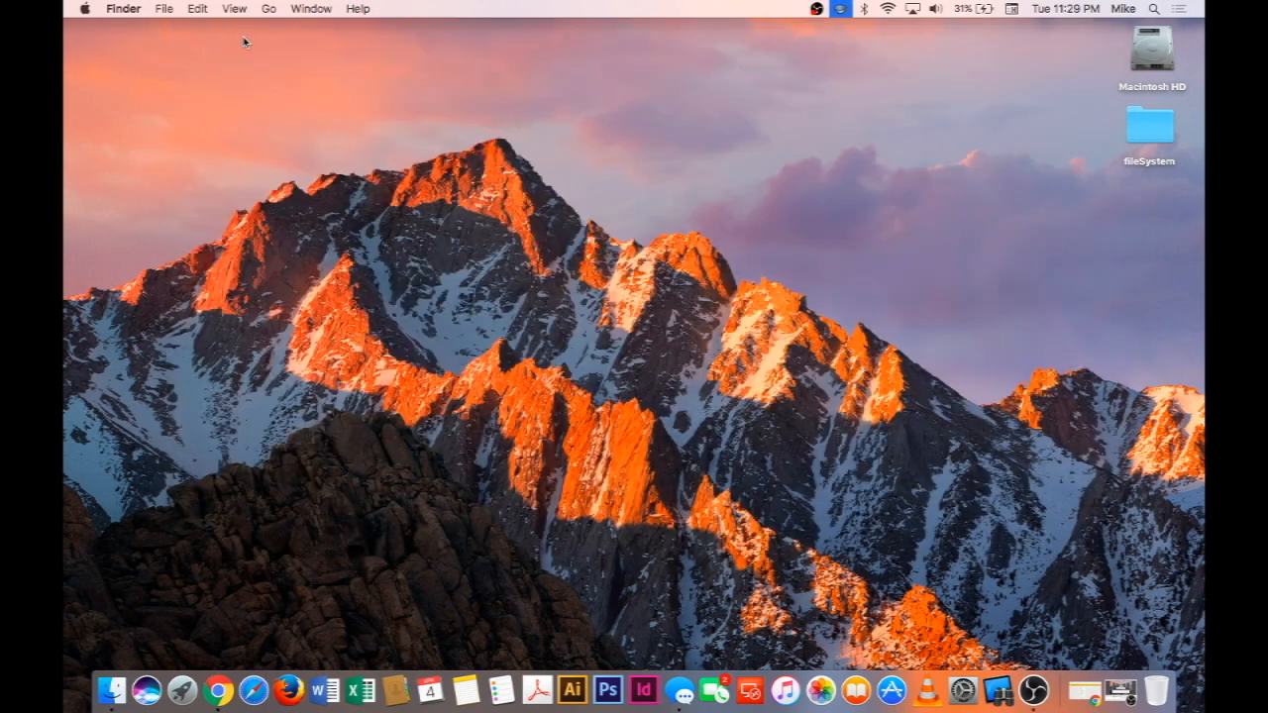
mouse_move(834, 110)
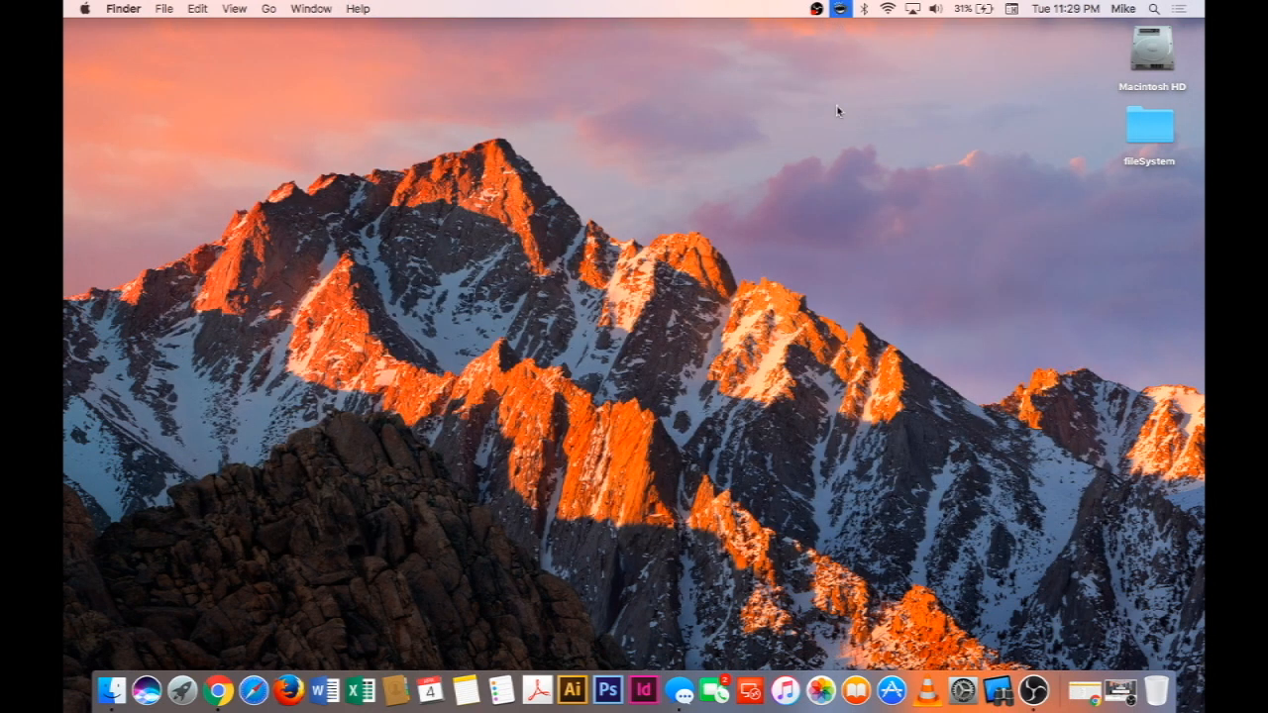
- Activate Caffeine from the menu bar and show its Activate-for durations, indefinitely to 5 hours
click(836, 8)
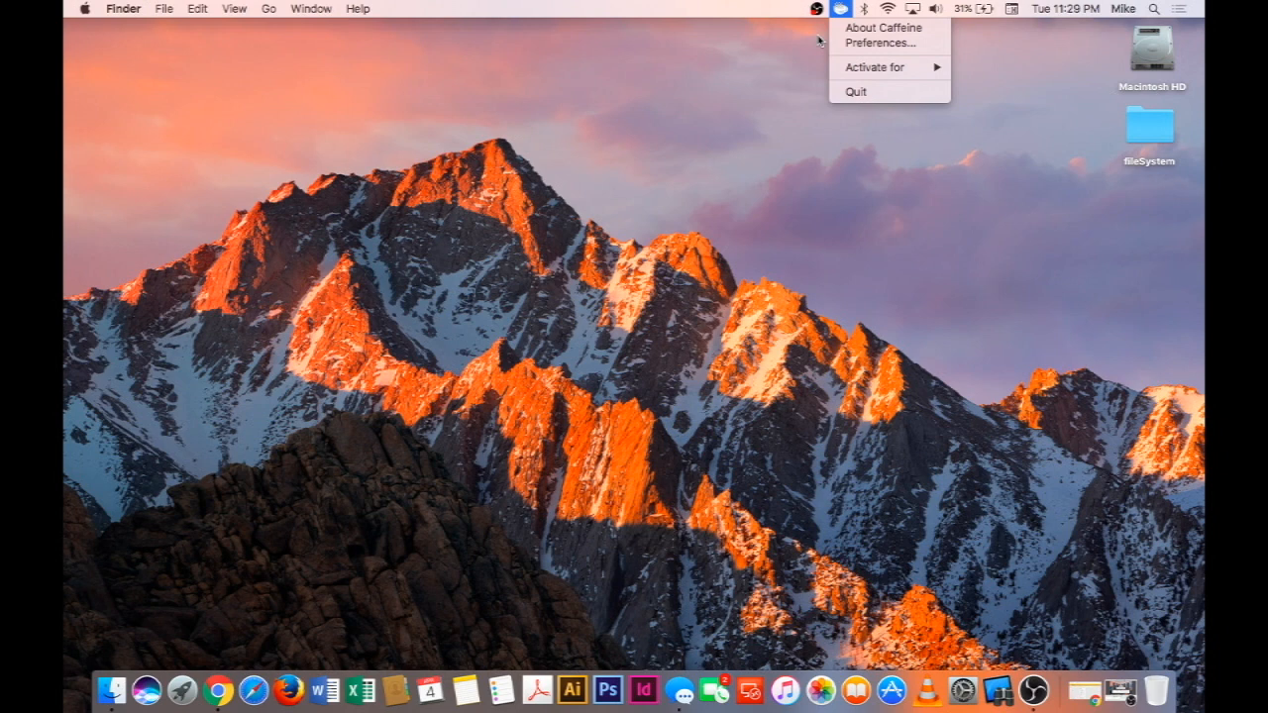
click(831, 9)
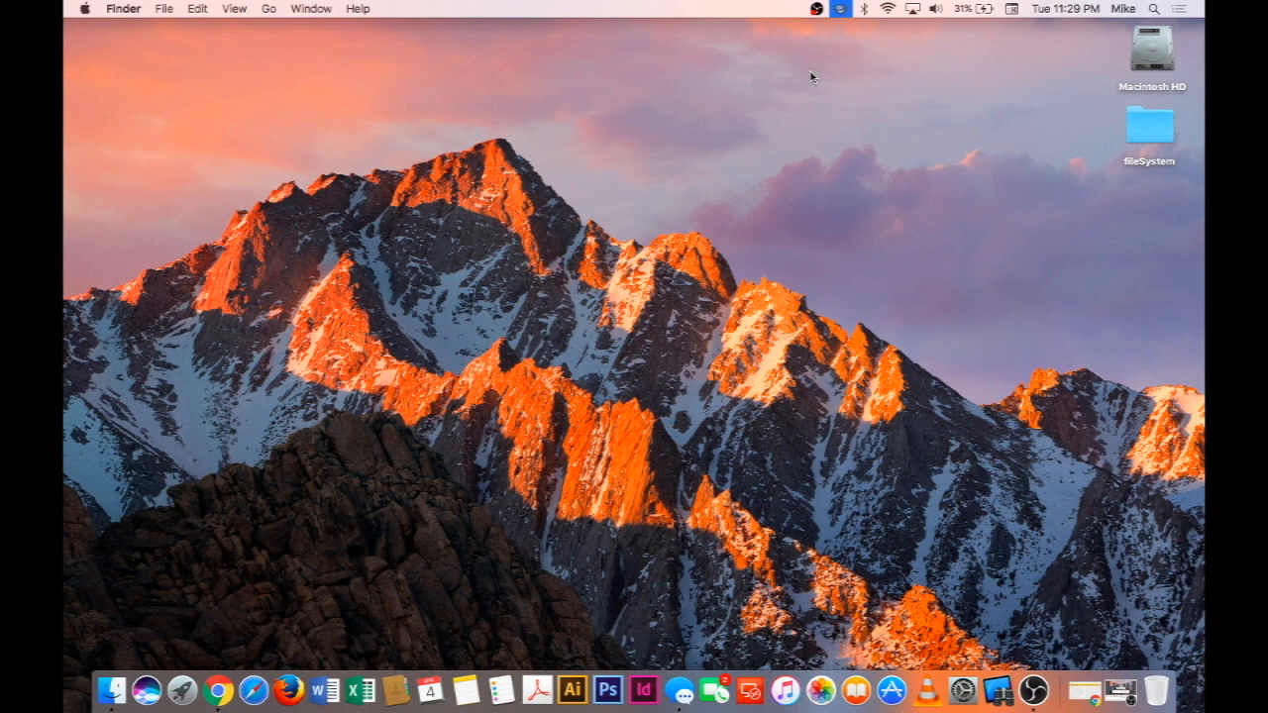
mouse_move(841, 17)
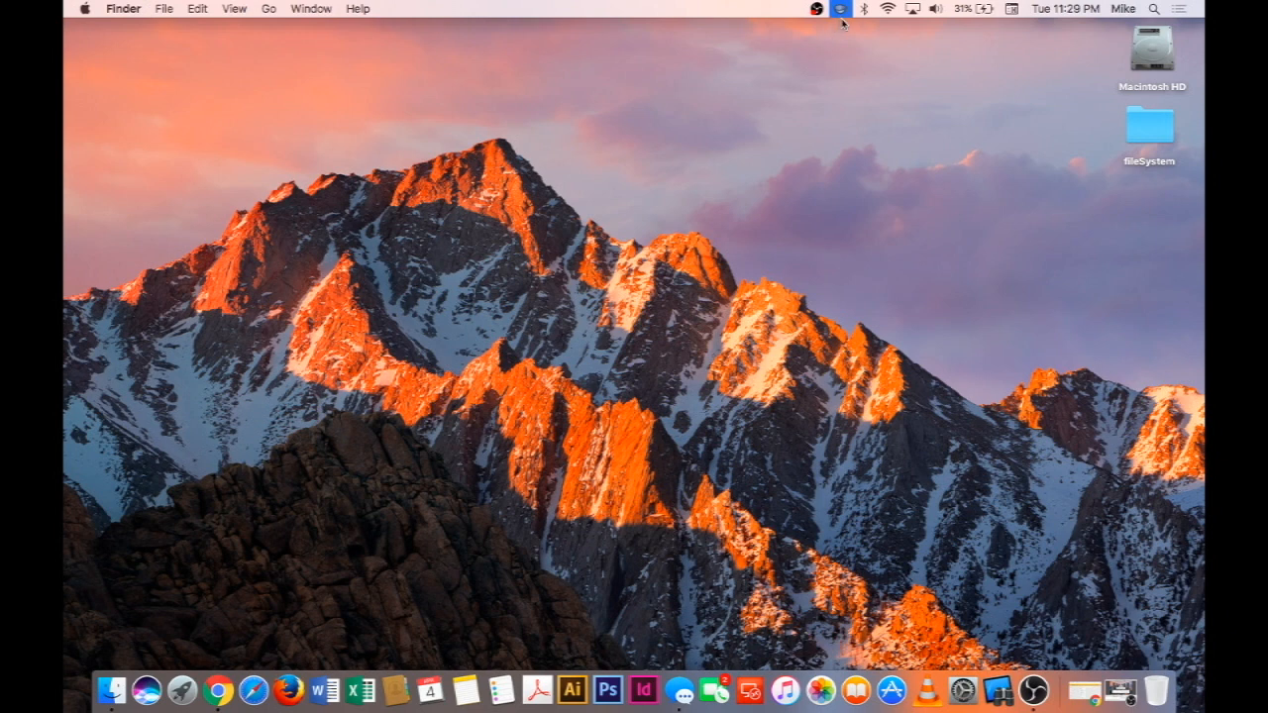
mouse_move(800, 48)
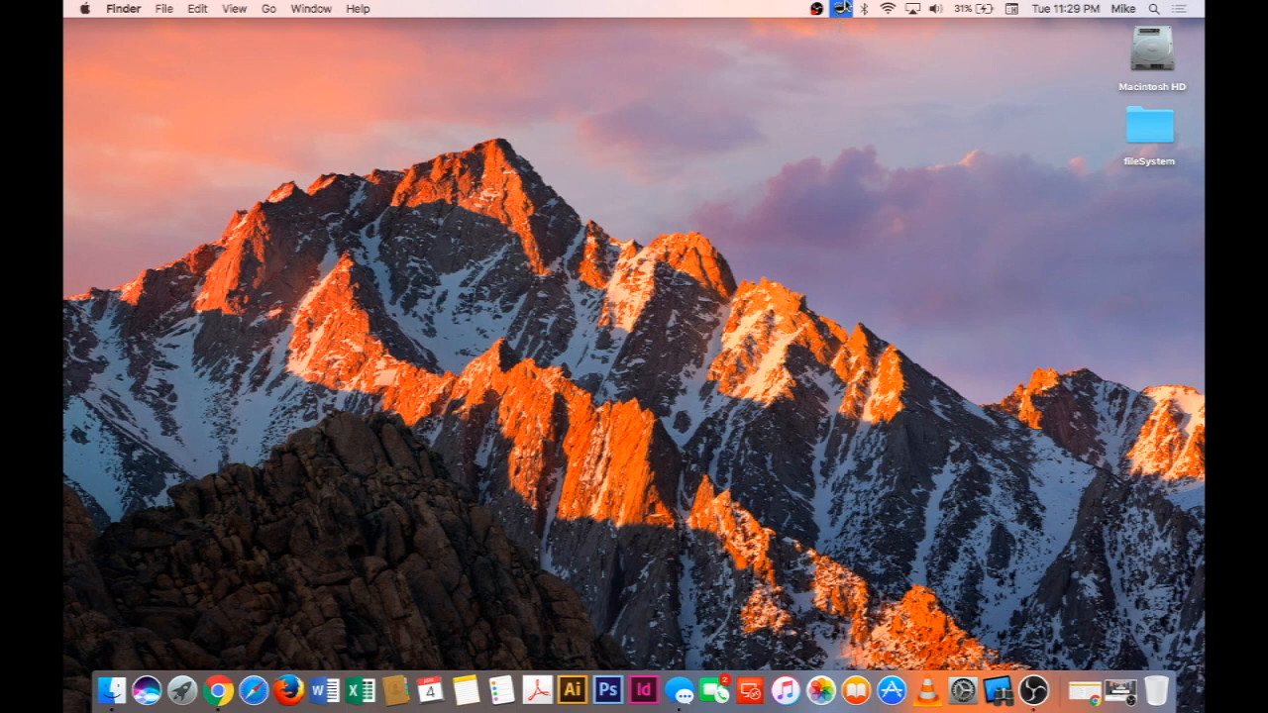
click(837, 13)
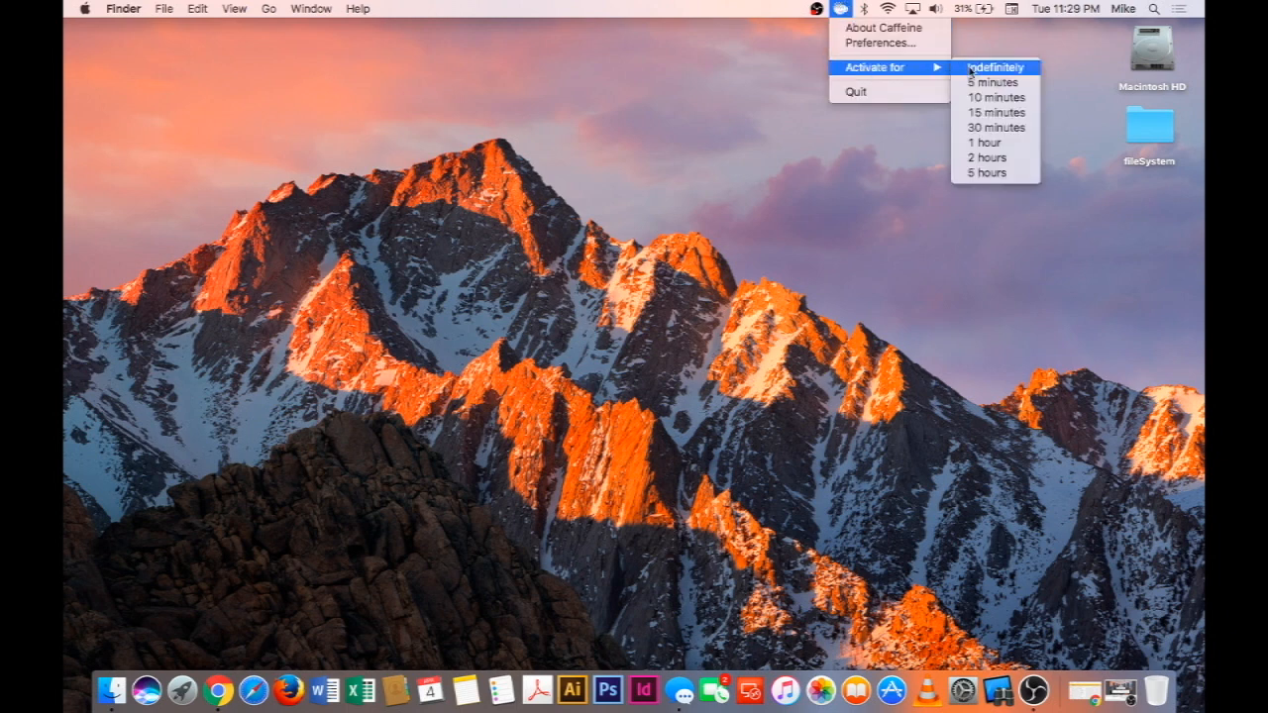
mouse_move(978, 75)
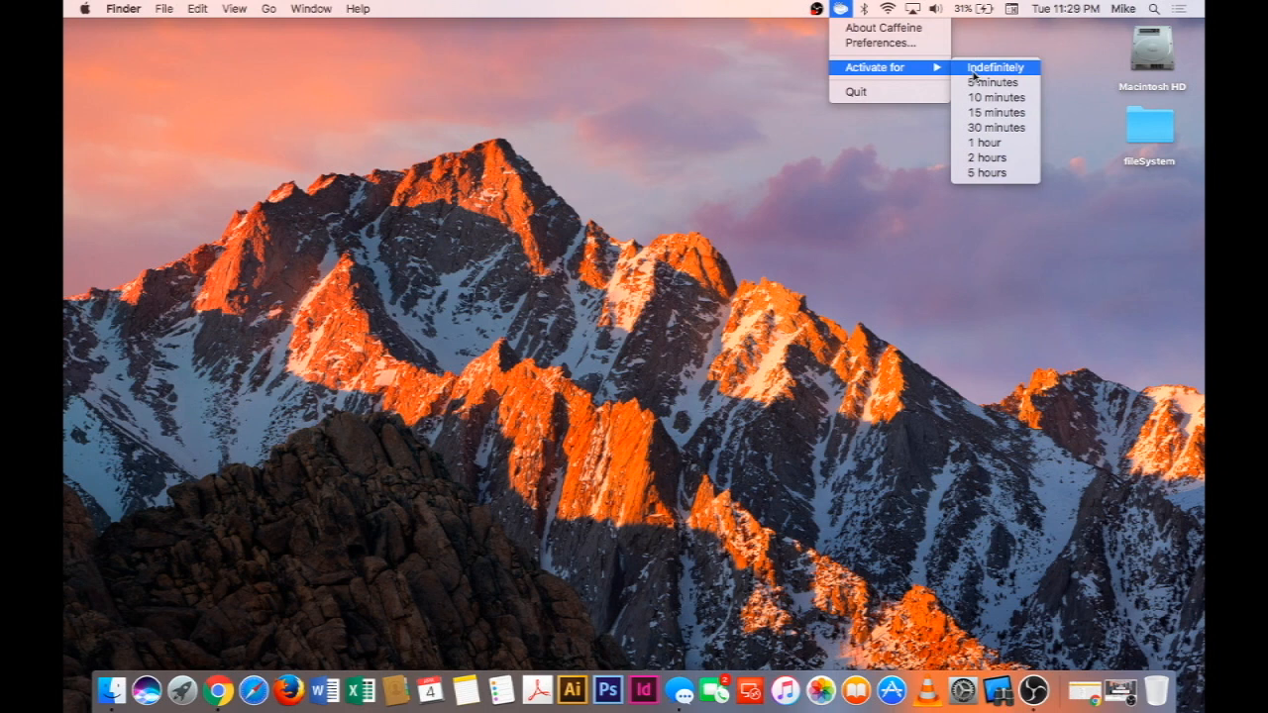